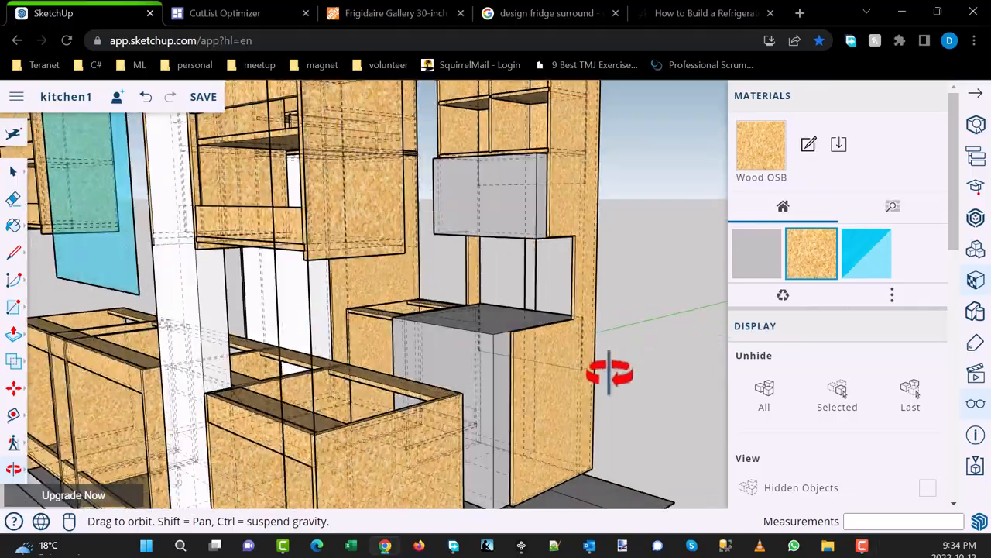
Orbit around the cabinets and upper shelving to inspect them from several angles
left_click_drag(607, 372, 542, 325)
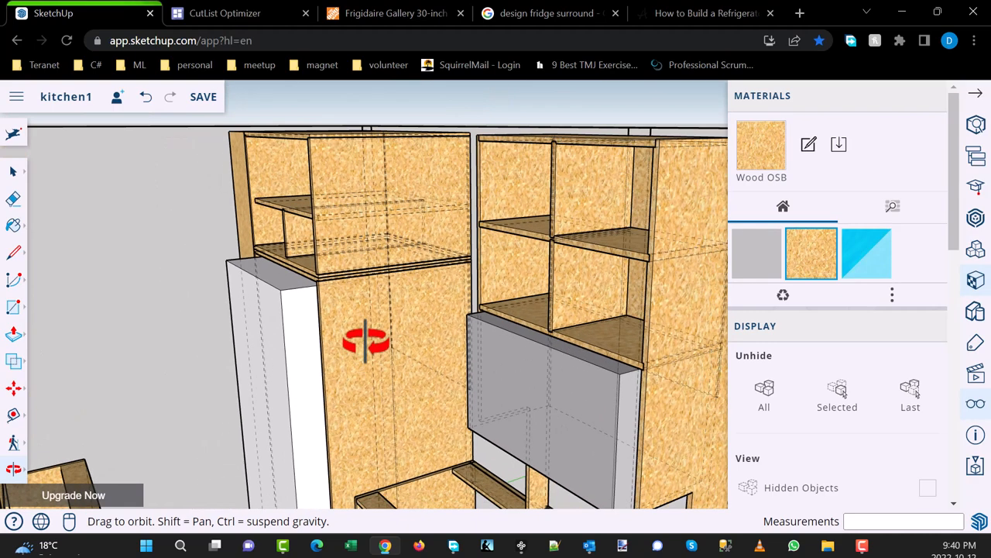
left_click_drag(364, 341, 337, 163)
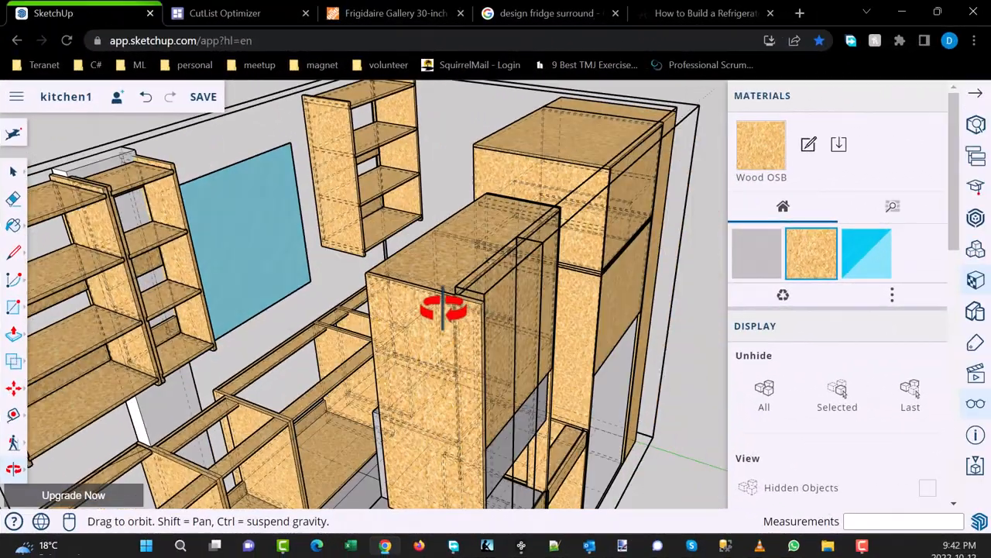
left_click_drag(446, 307, 267, 333)
type("broom - horizonta")
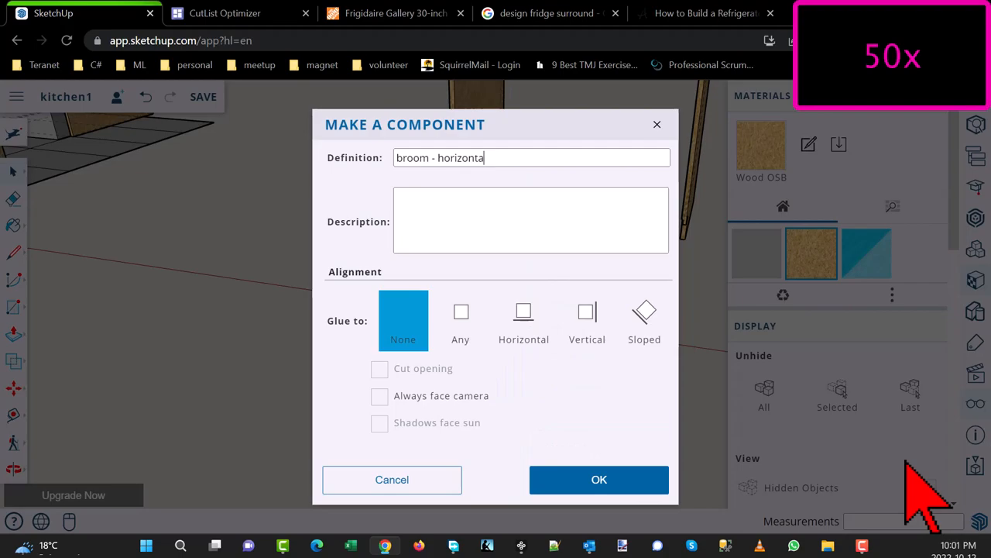
Dismiss the Make a Component dialog, view the full room, and bring up the main menu's Open choices
left_click(598, 478)
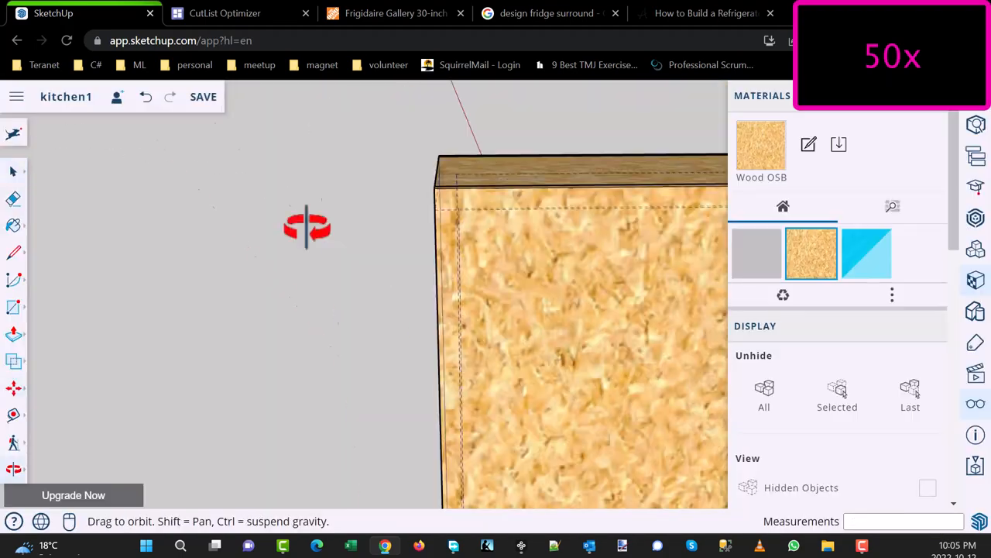
left_click_drag(307, 226, 474, 254)
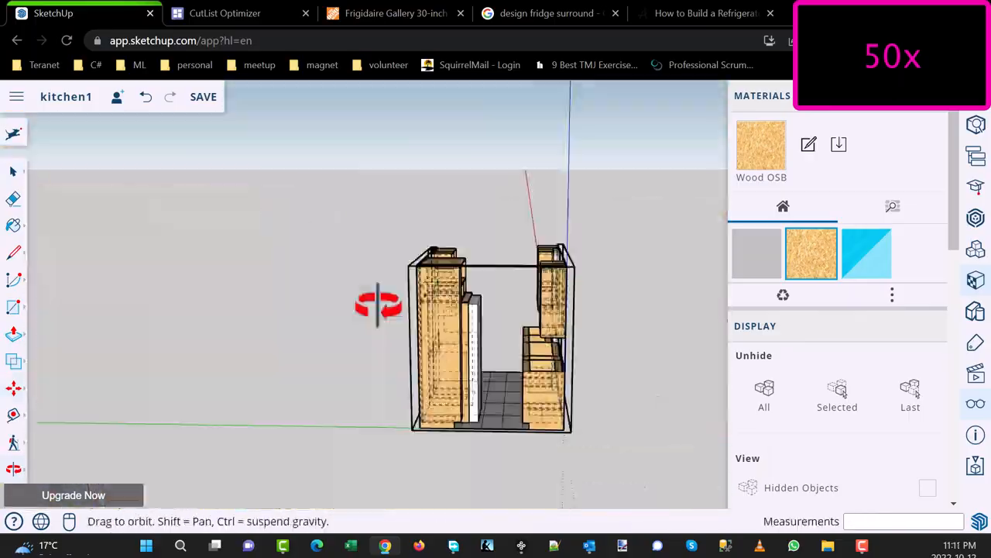
left_click(15, 96)
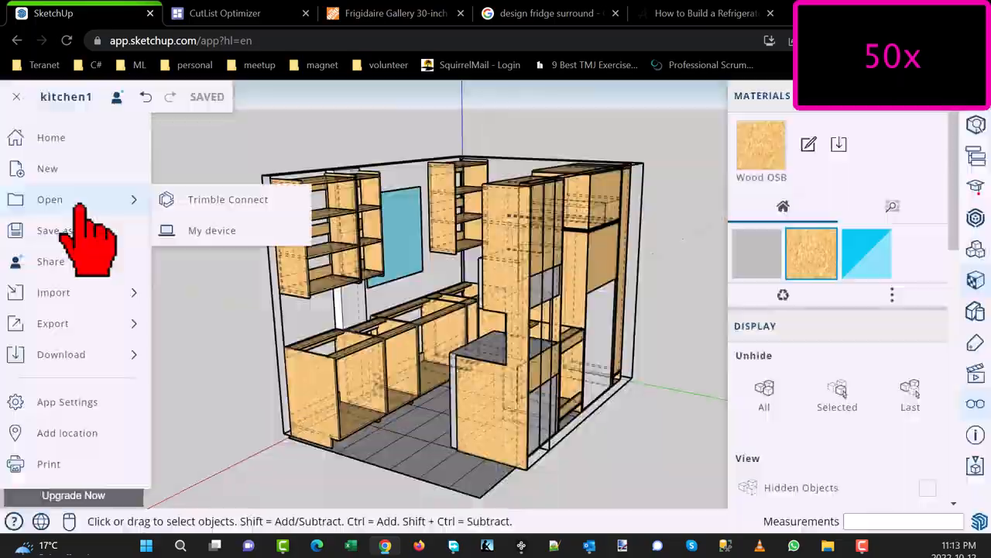